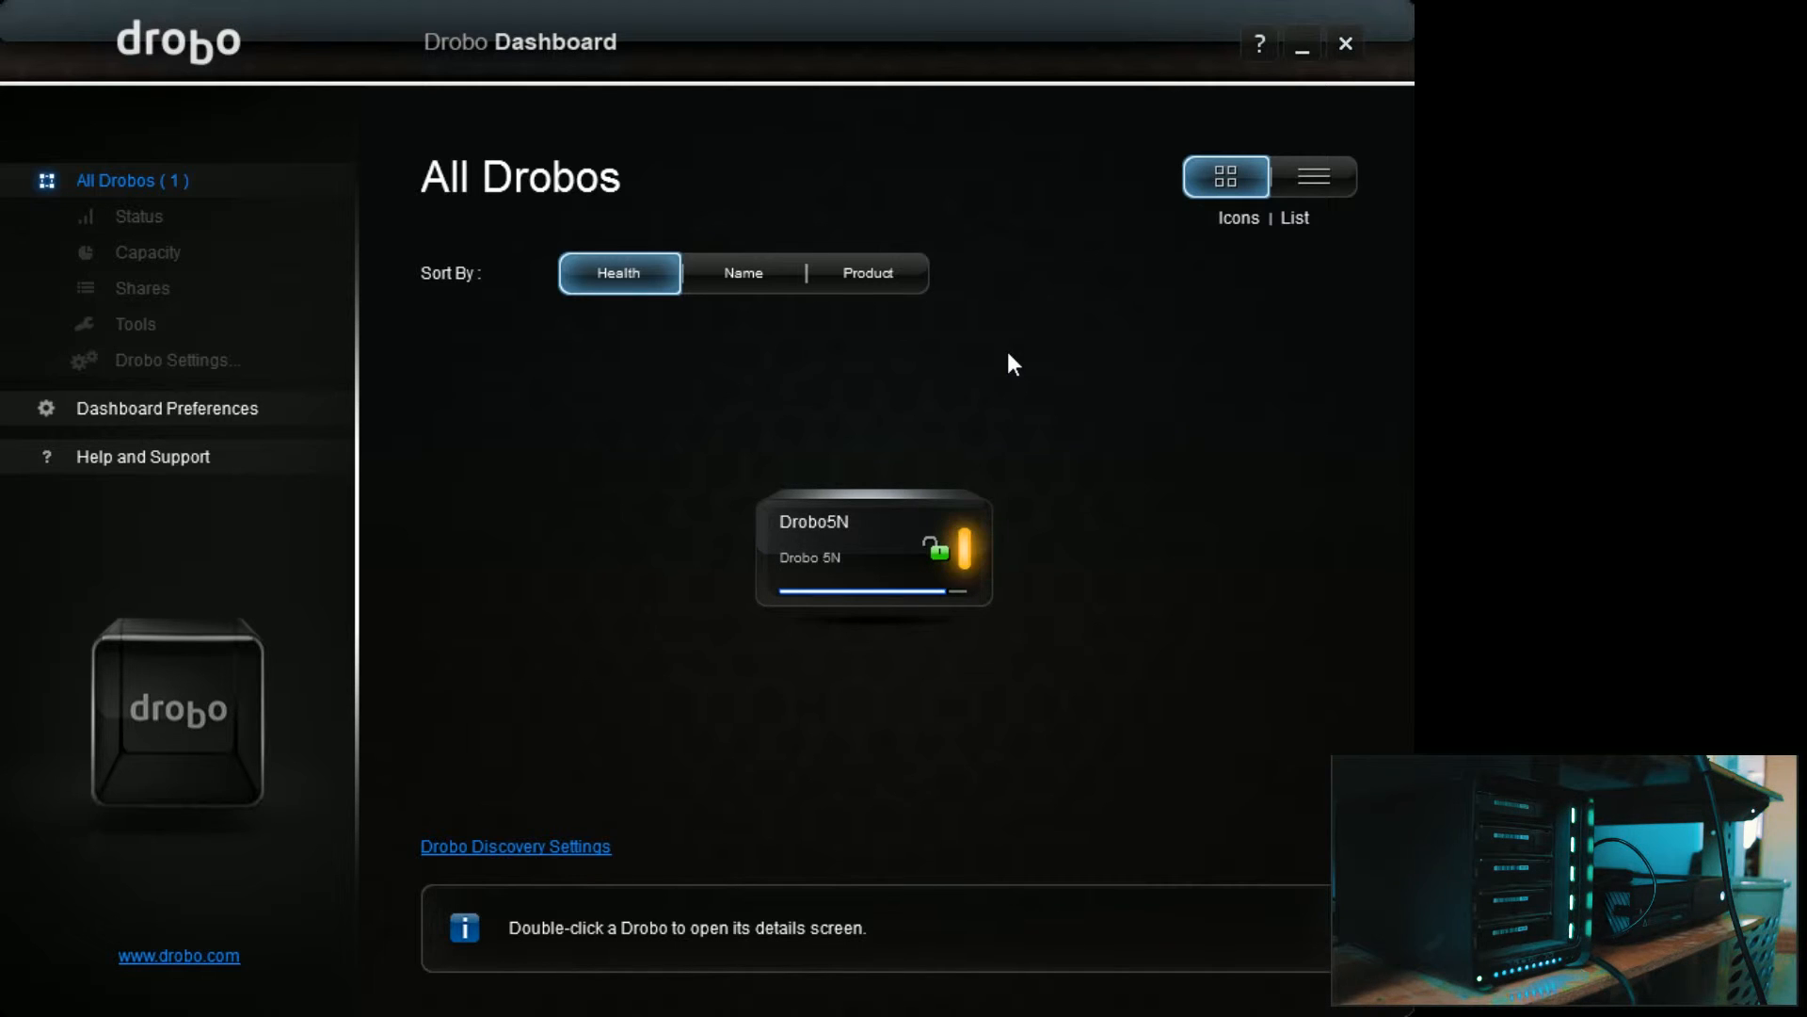
mouse_move(1022, 357)
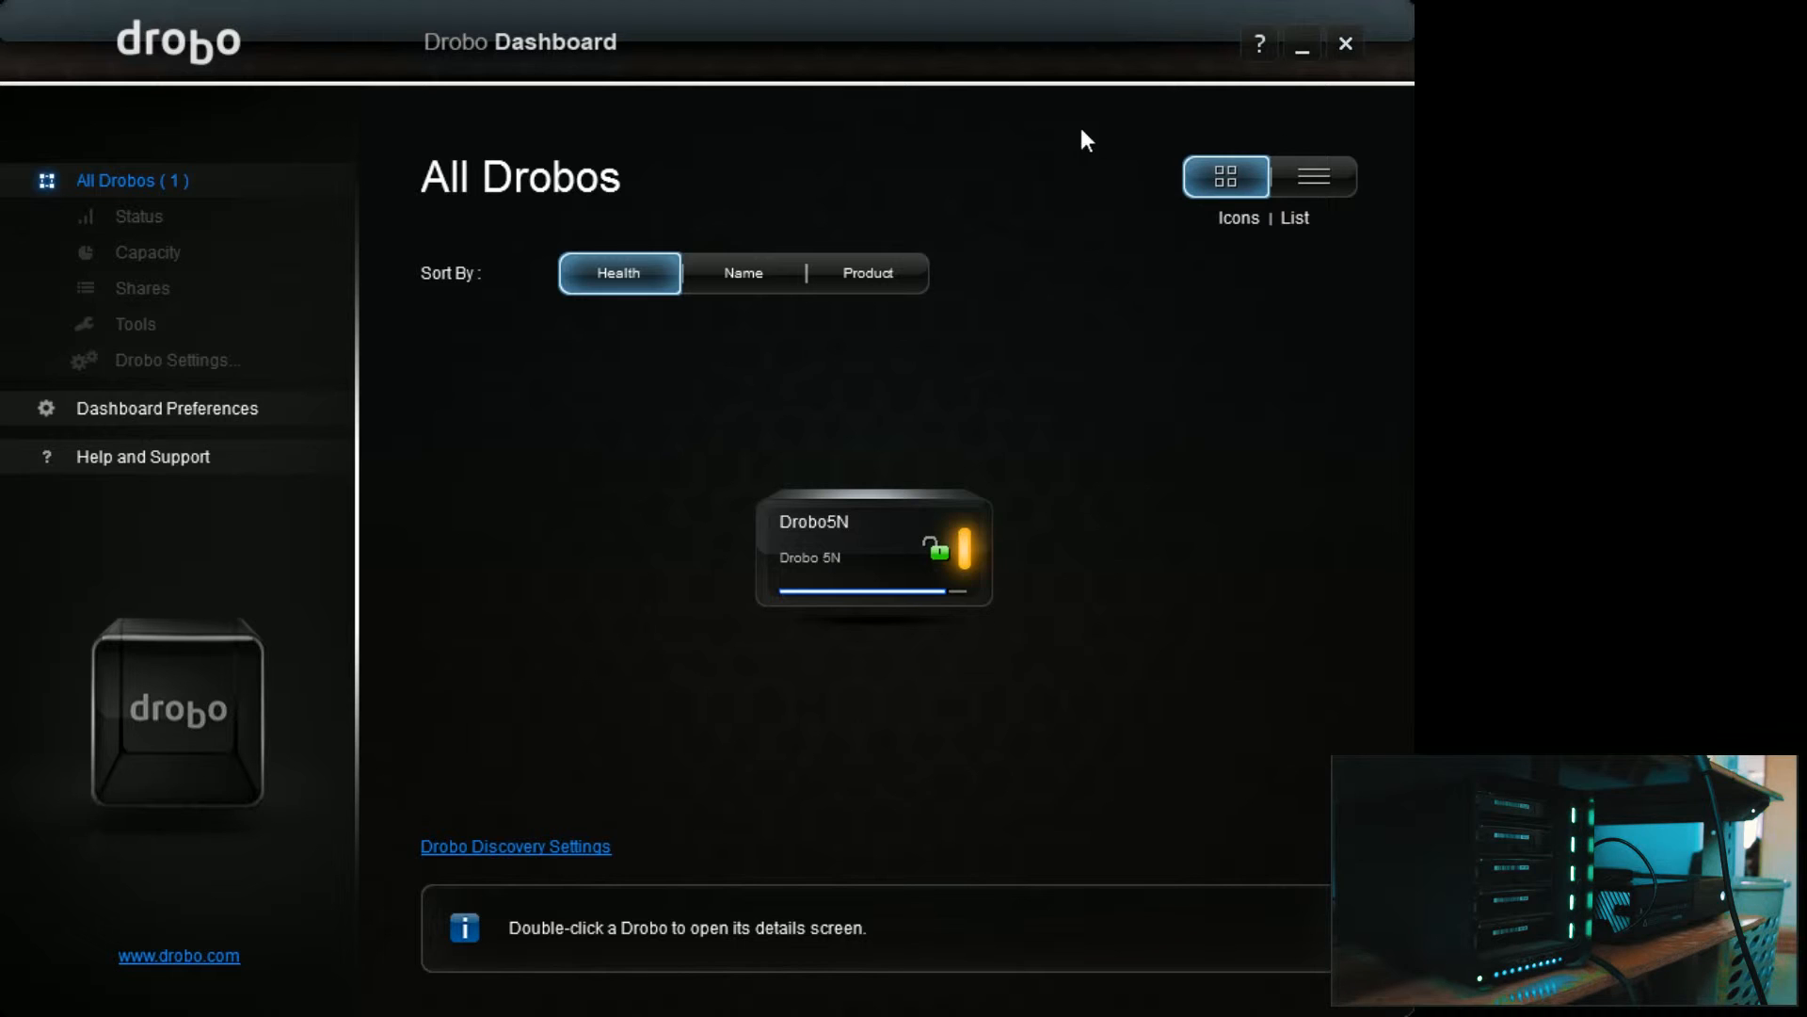
- Open the Drobo5N Status page from All Drobos to view its five drives and Warning health
double_click(873, 547)
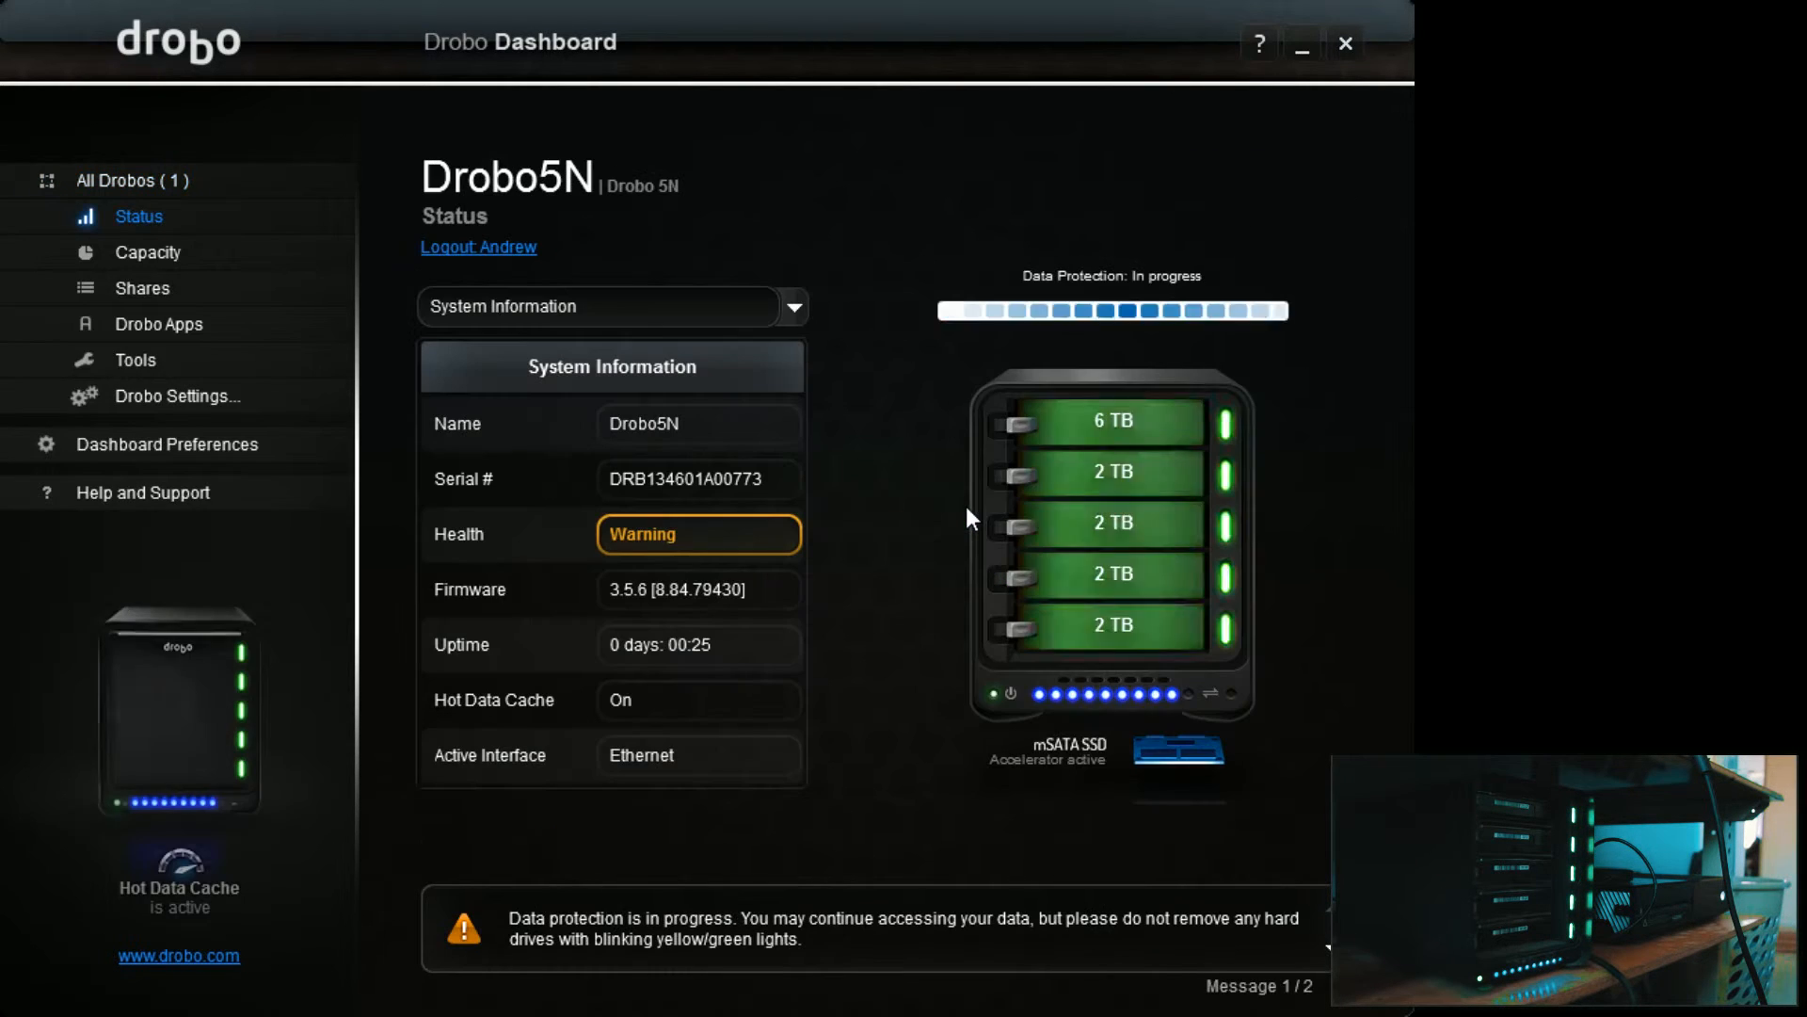